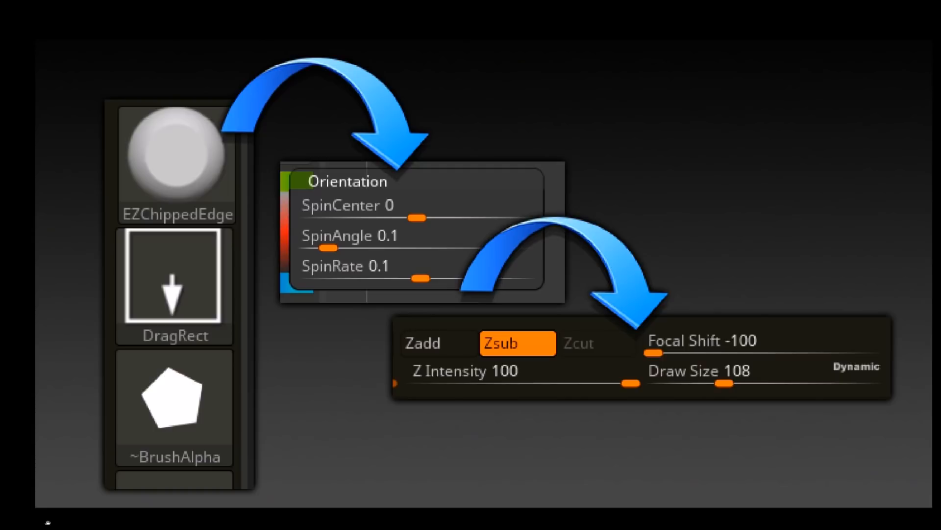
mouse_move(200, 276)
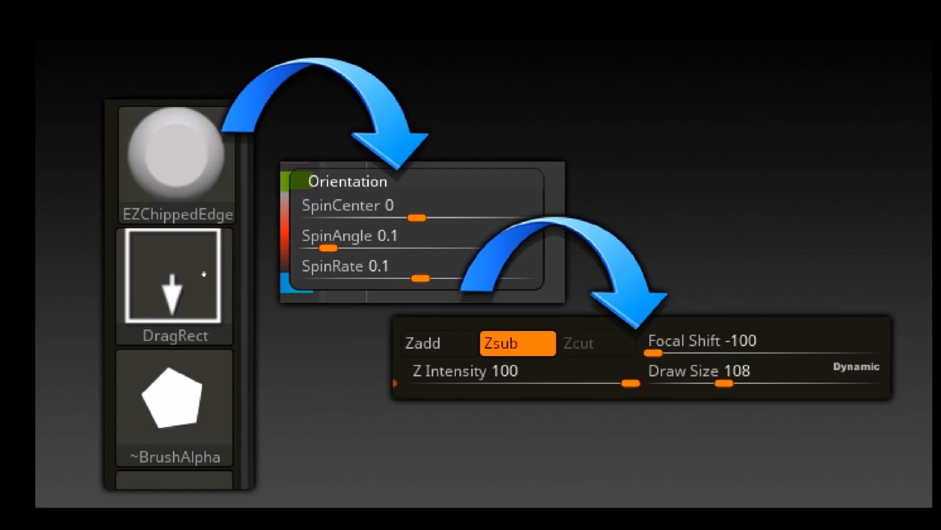
mouse_move(153, 386)
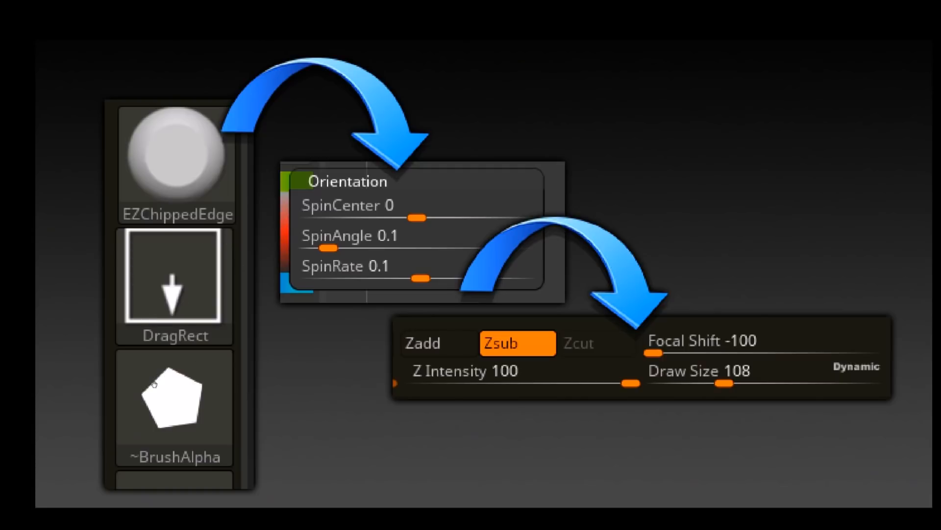
mouse_move(189, 402)
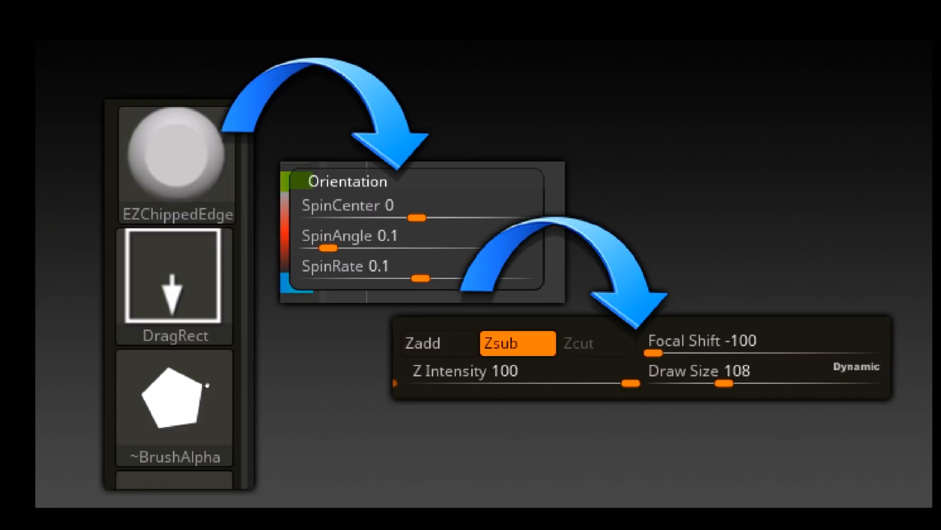
mouse_move(323, 178)
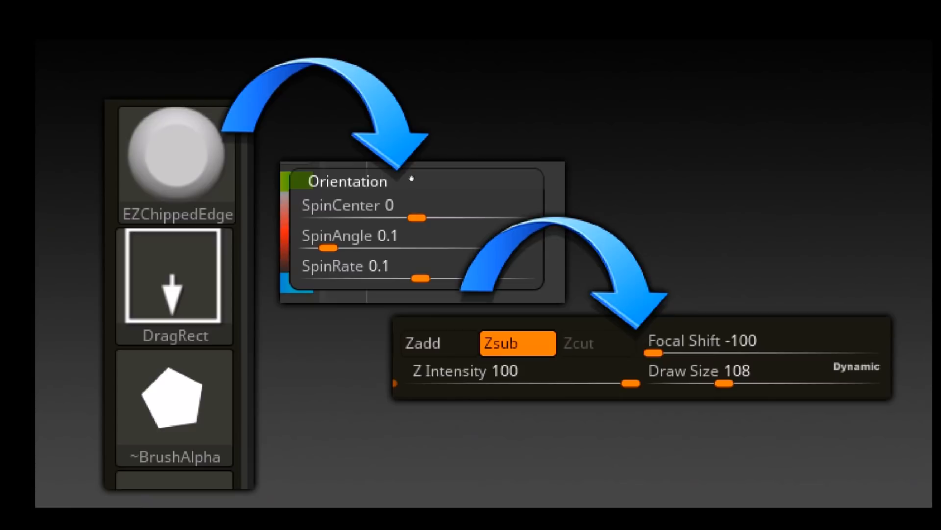
mouse_move(359, 242)
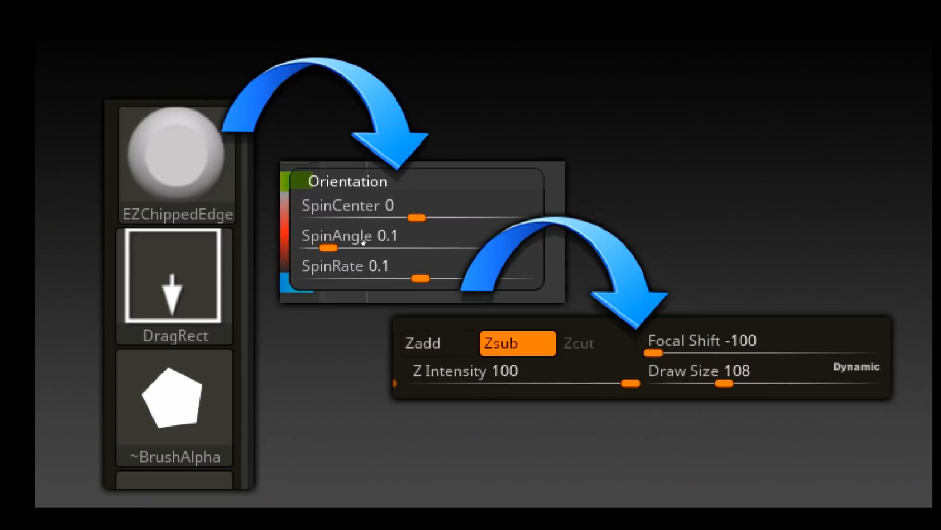
mouse_move(421, 208)
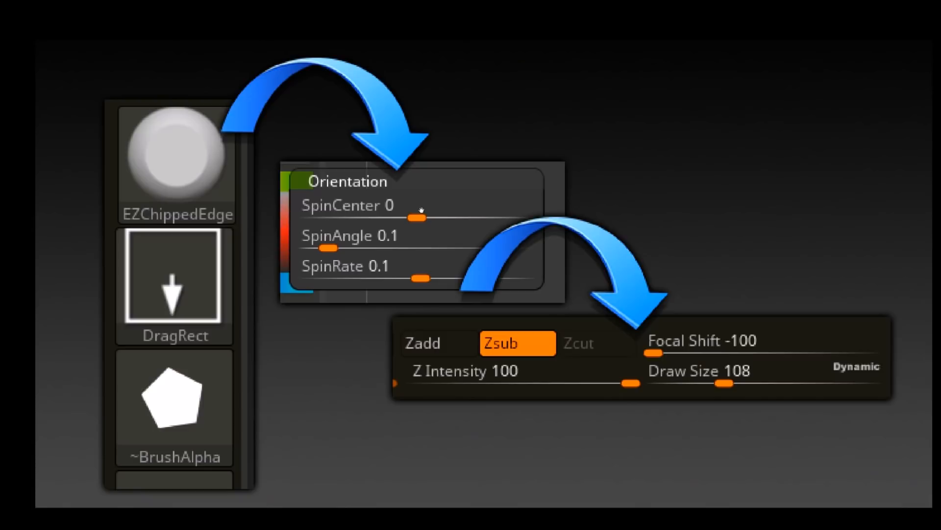
mouse_move(624, 190)
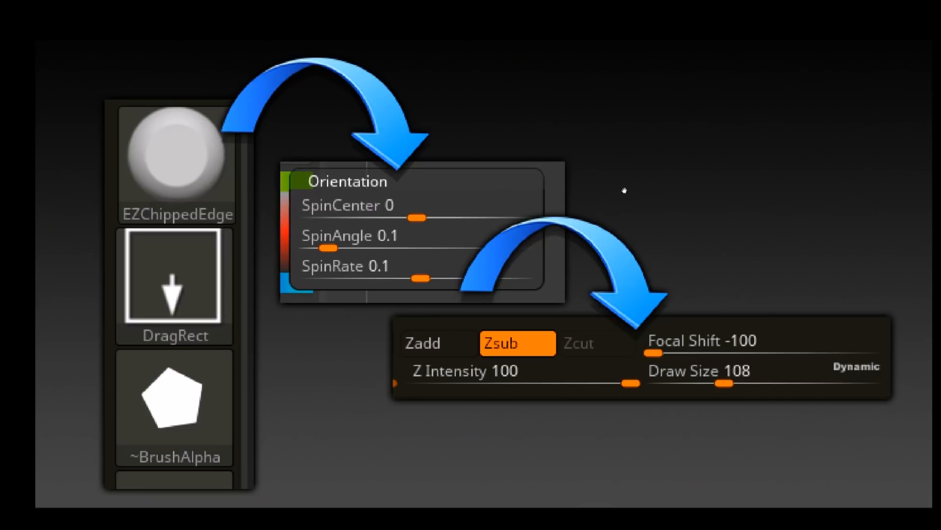
mouse_move(623, 375)
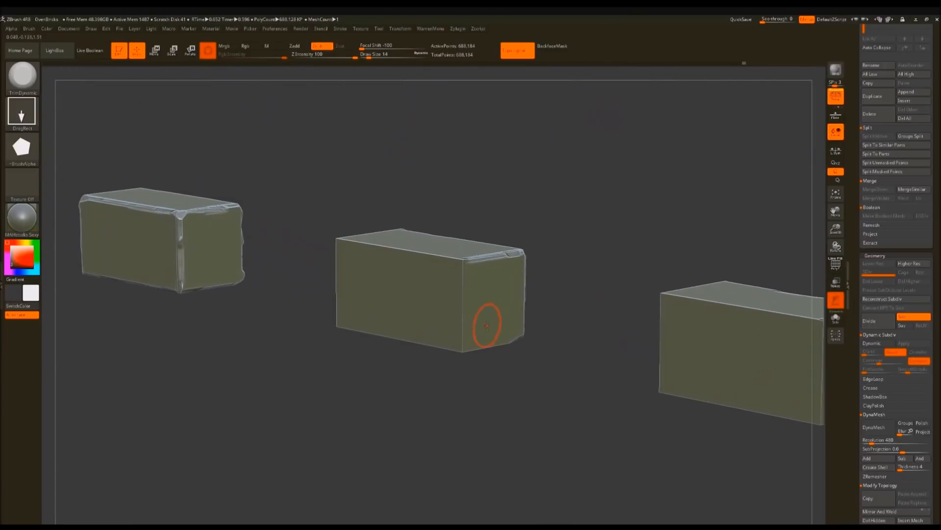
Step: Carve chips into the middle block's edges and lower edge with EZChippedEdge DragRect strokes
drag(486, 325, 399, 226)
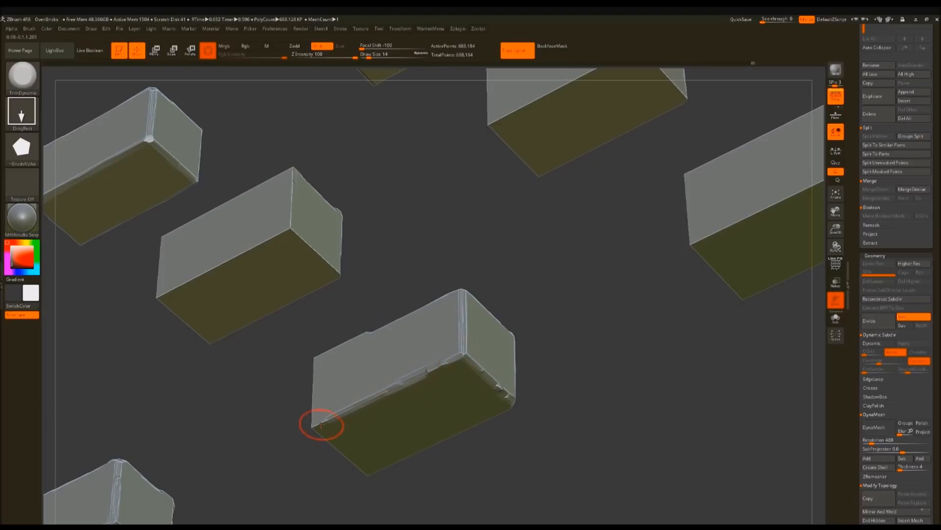
drag(322, 424, 315, 427)
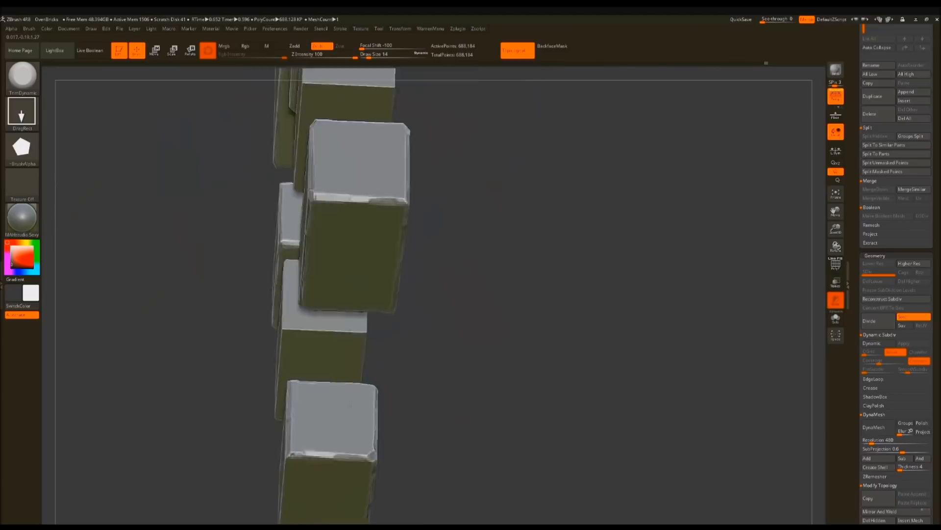
drag(360, 241, 437, 354)
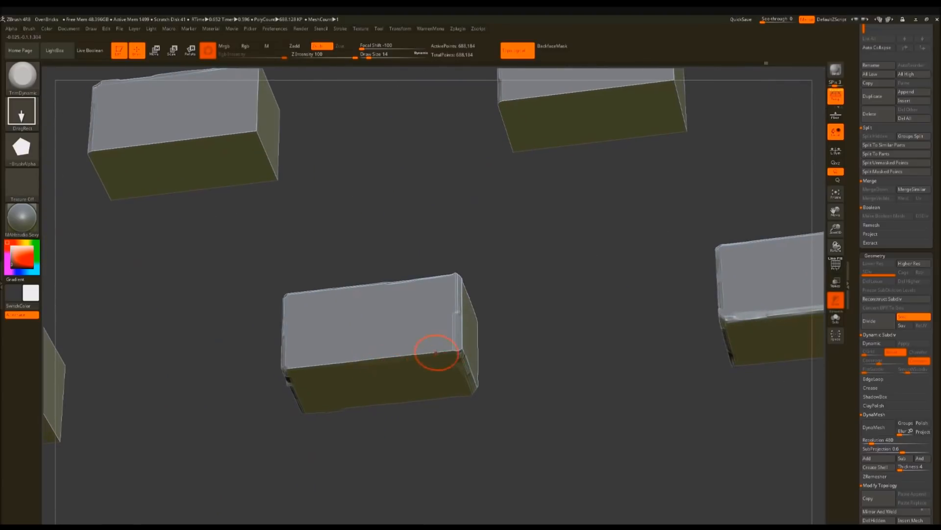
click(436, 352)
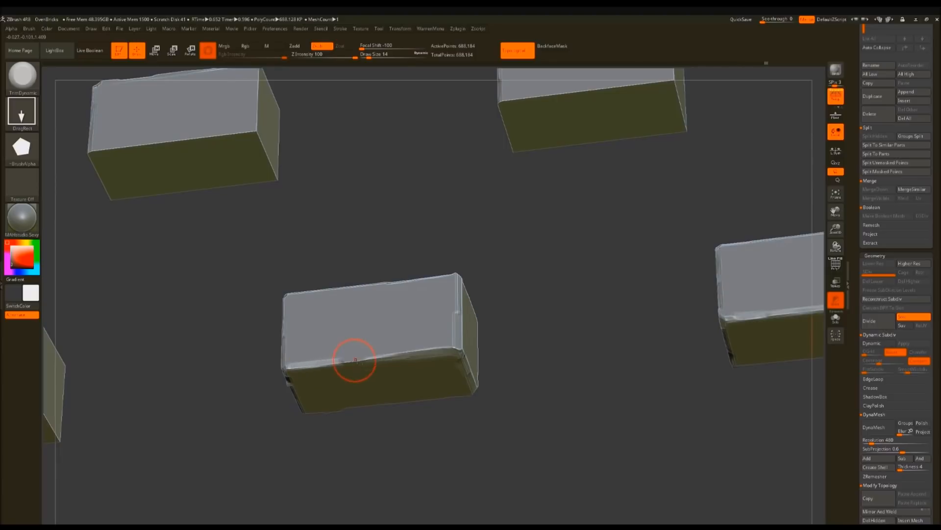
drag(354, 359, 447, 333)
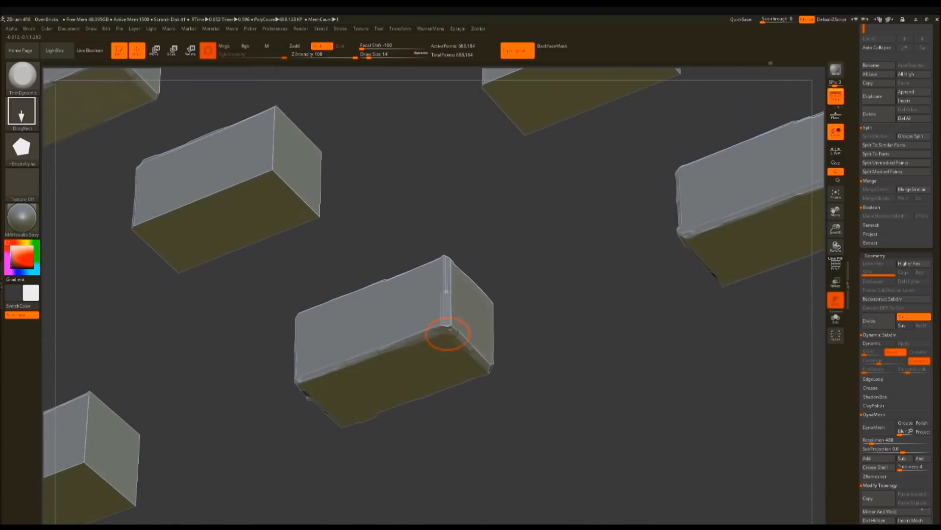
drag(447, 333, 541, 71)
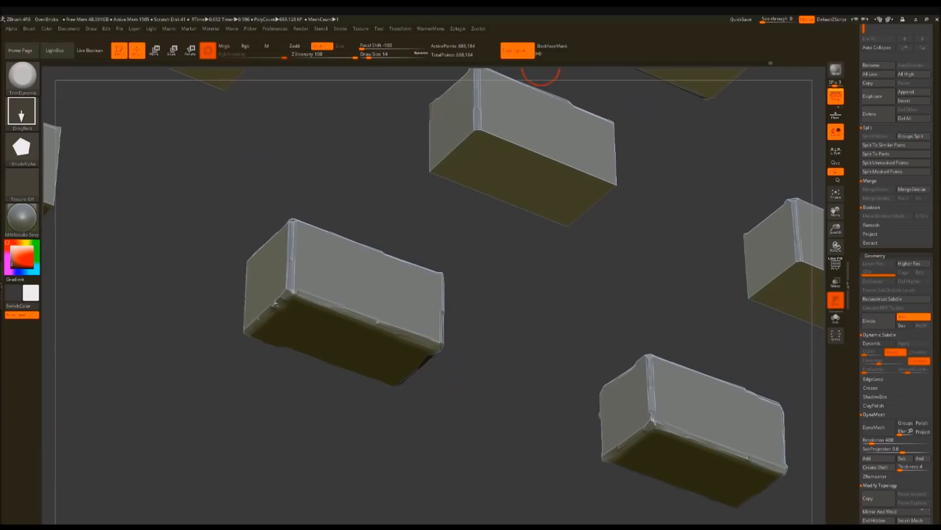